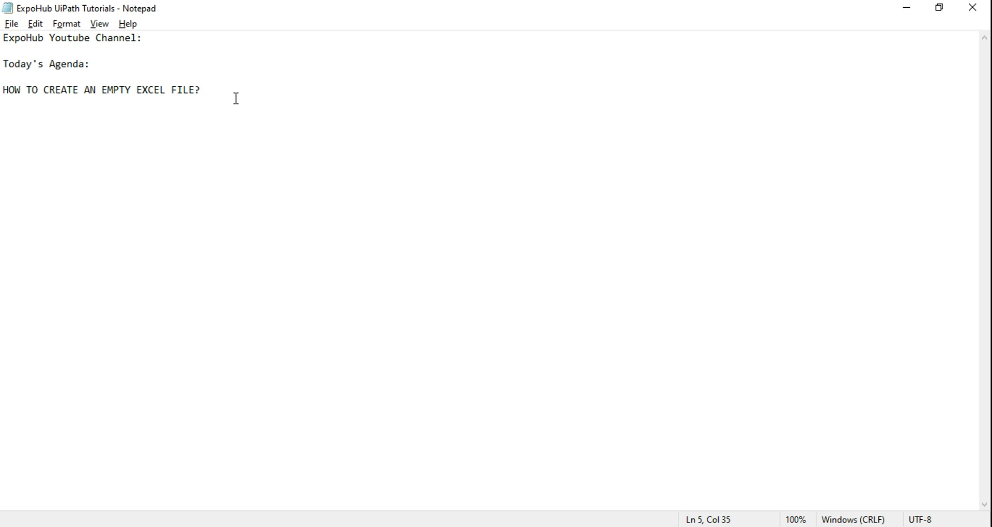
# Step: Add an Excel Application Scope to Main with workbook path "Test1.xlsx"
pyautogui.click(202, 89)
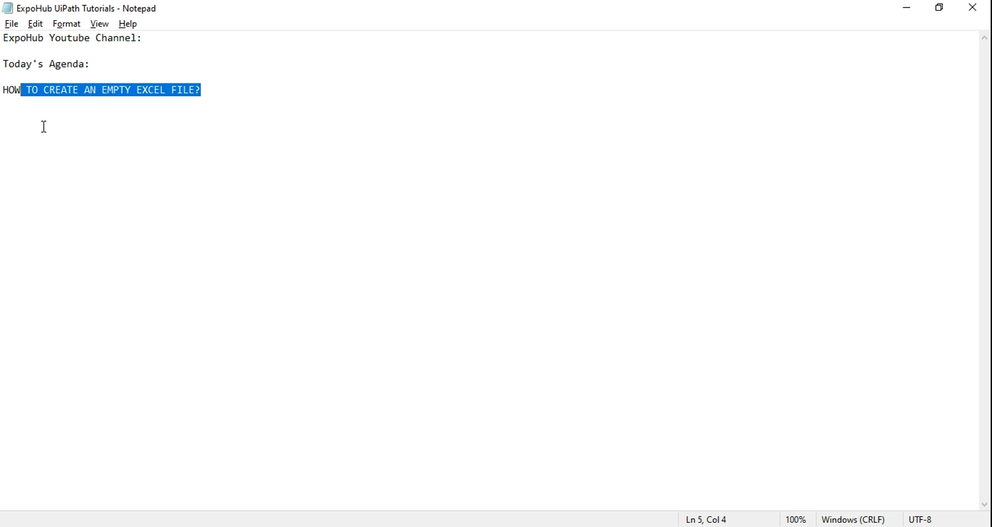
pyautogui.click(201, 90)
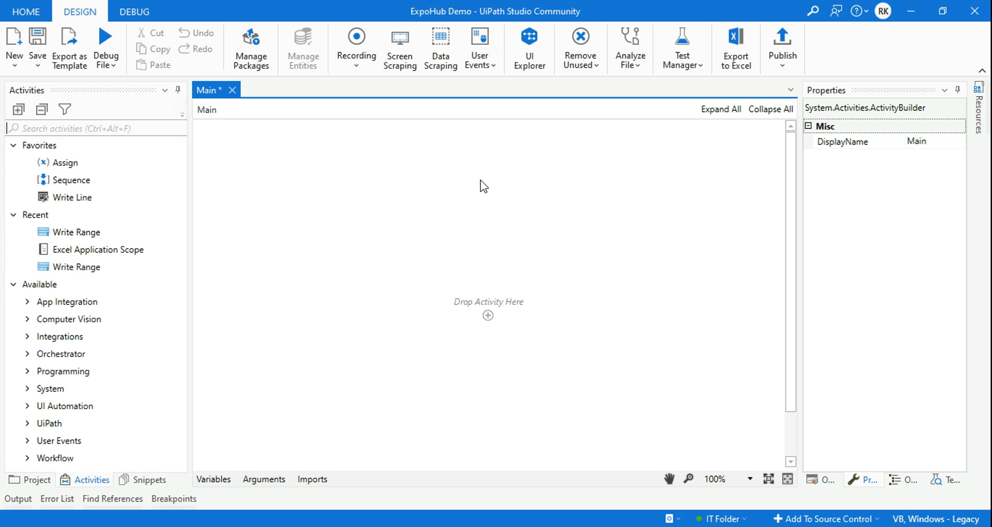
pyautogui.moveTo(69, 128)
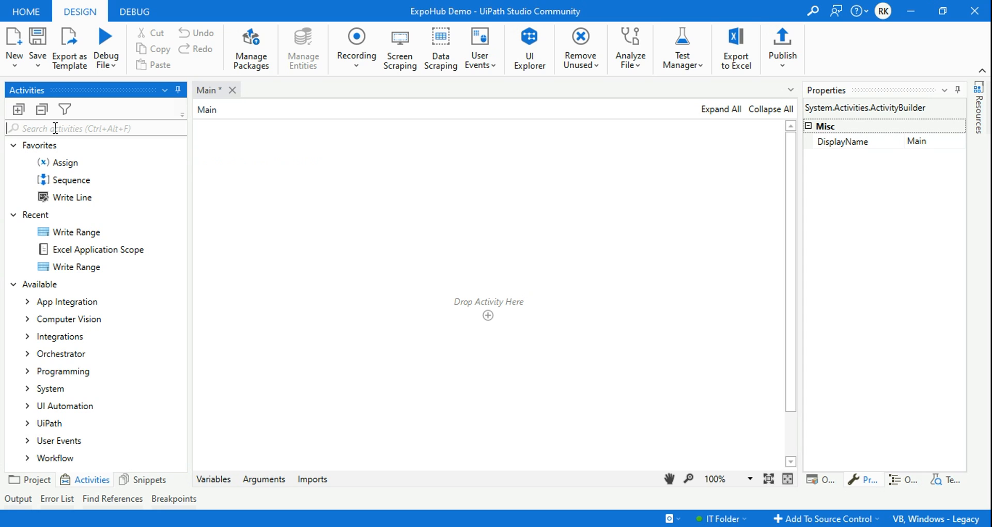
pyautogui.write('excel app')
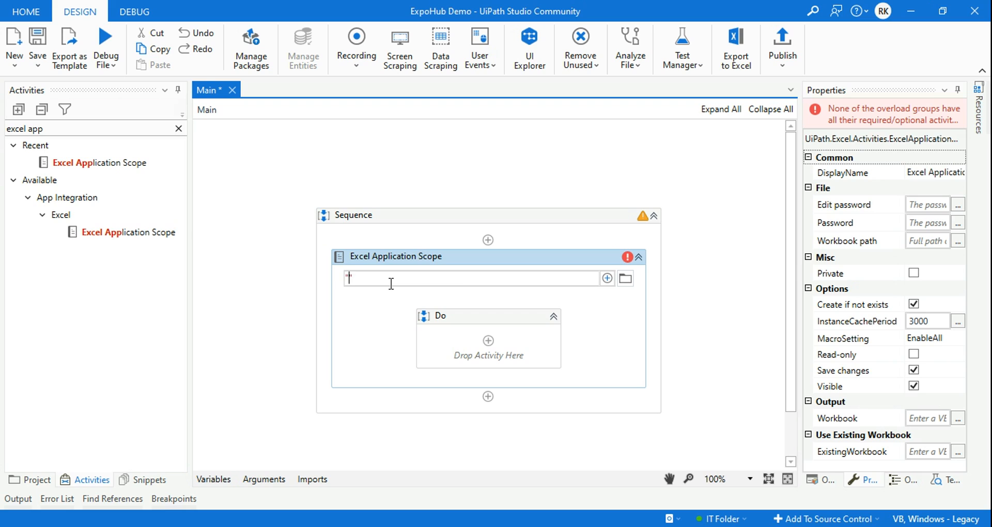
pyautogui.write('""')
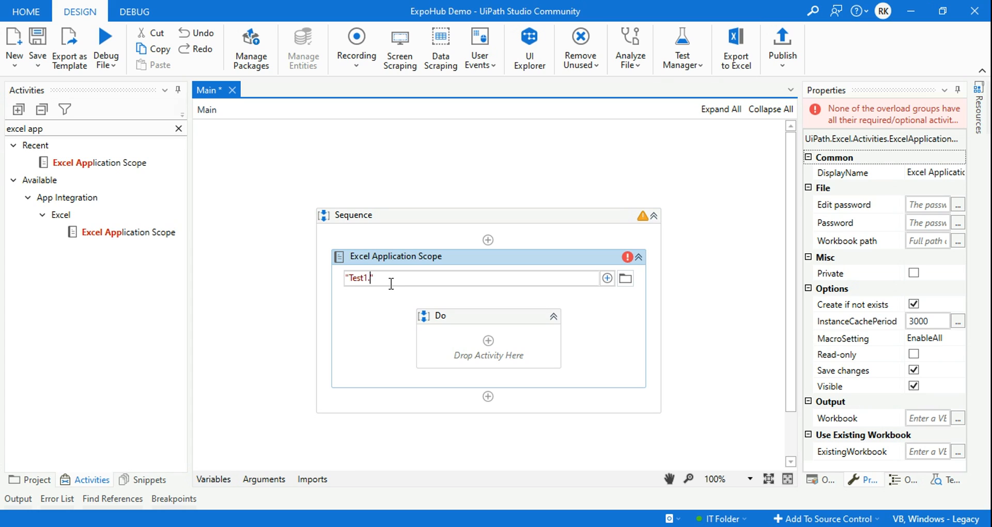
pyautogui.write('x')
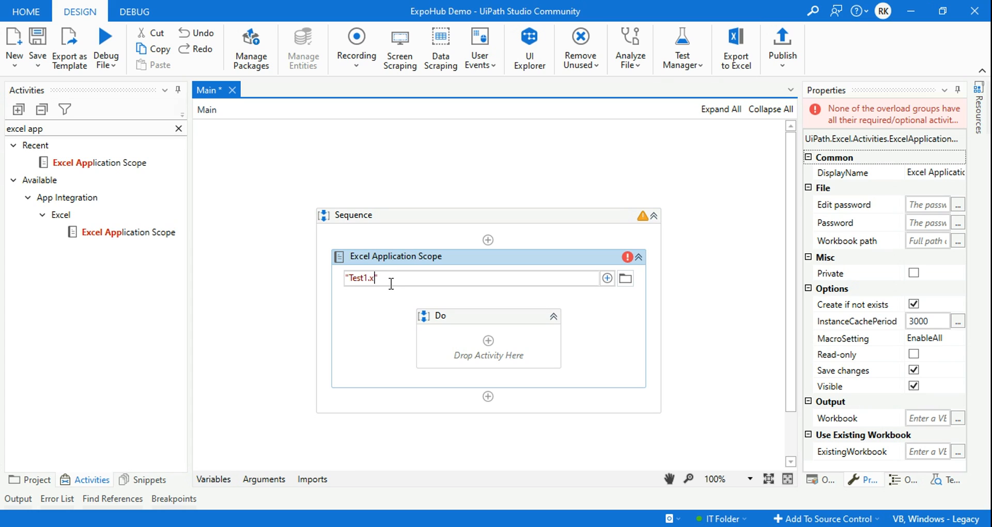
pyautogui.write('lsx')
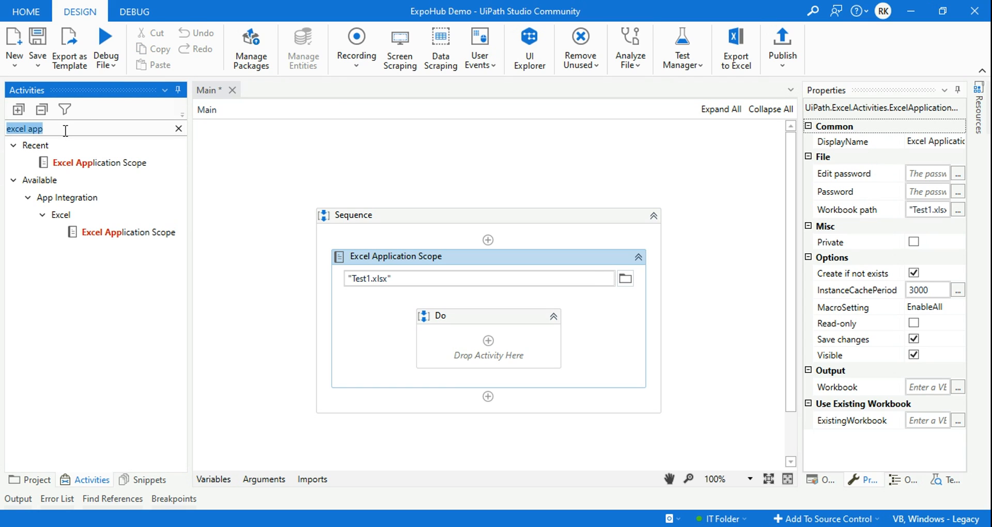
# Step: Place a Write Range in the Do block writing new variable DT1 to Sheet1 at A1
pyautogui.write('write rnage')
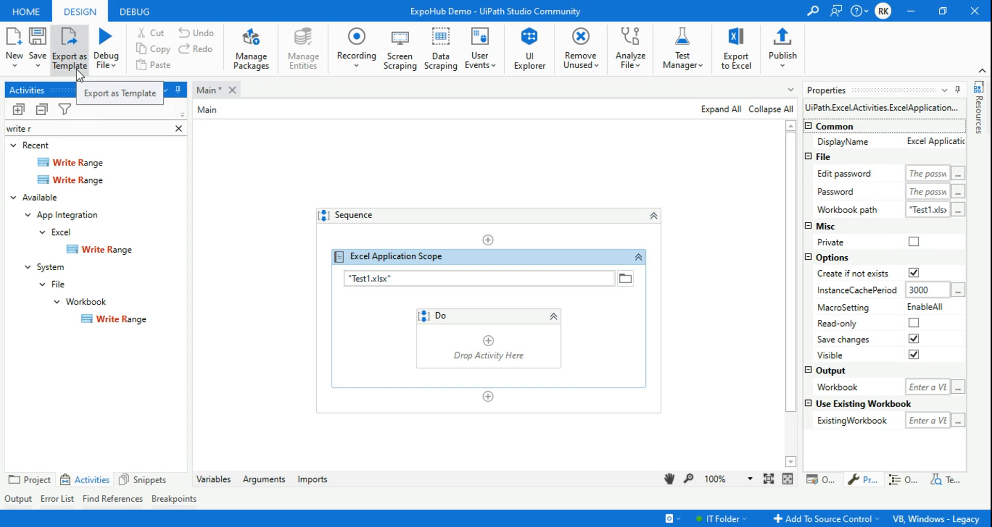
pyautogui.write('a')
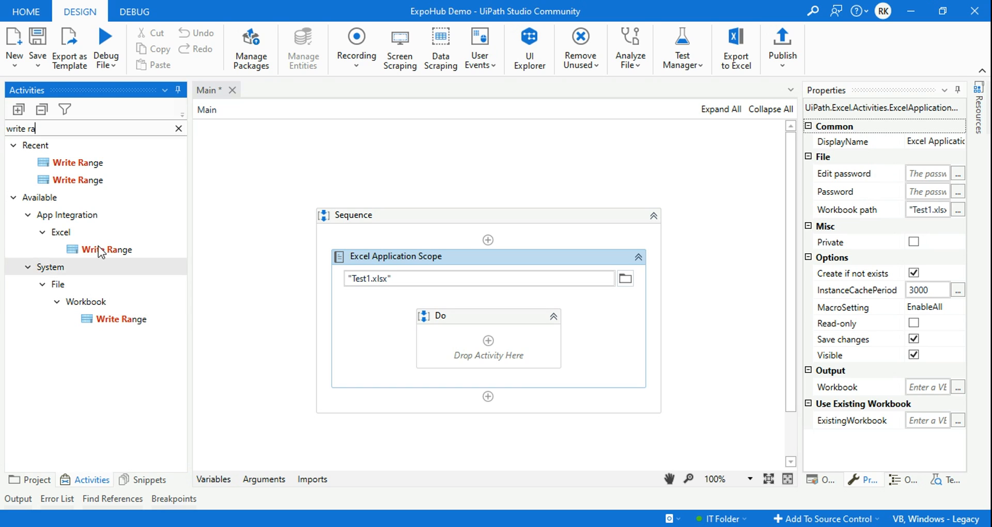
pyautogui.moveTo(106, 249)
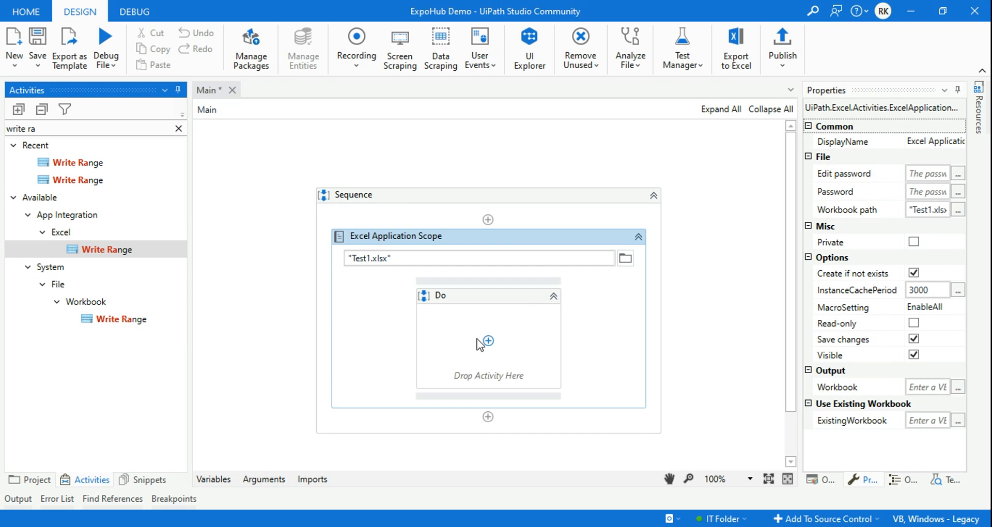
pyautogui.moveTo(107, 249); pyautogui.dragTo(487, 342)
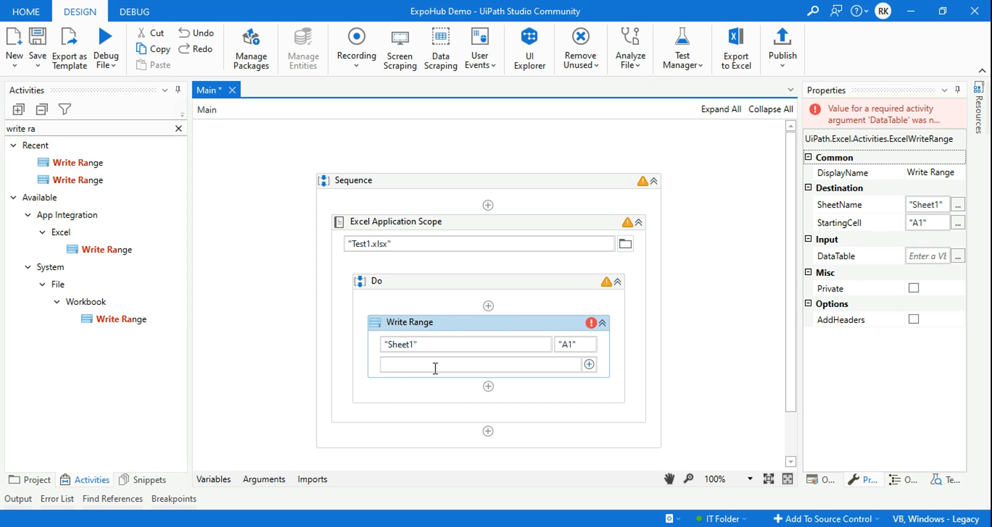
pyautogui.click(480, 365)
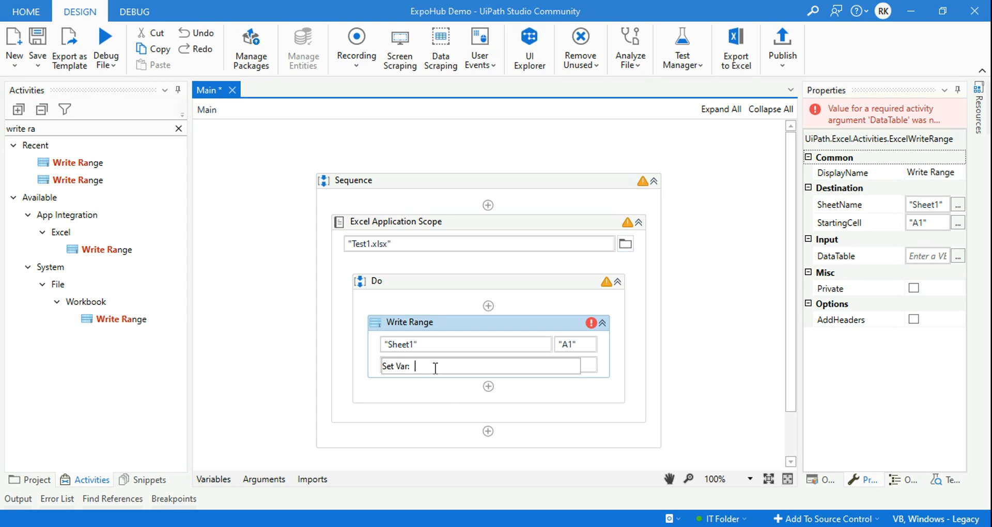
pyautogui.write('DT1')
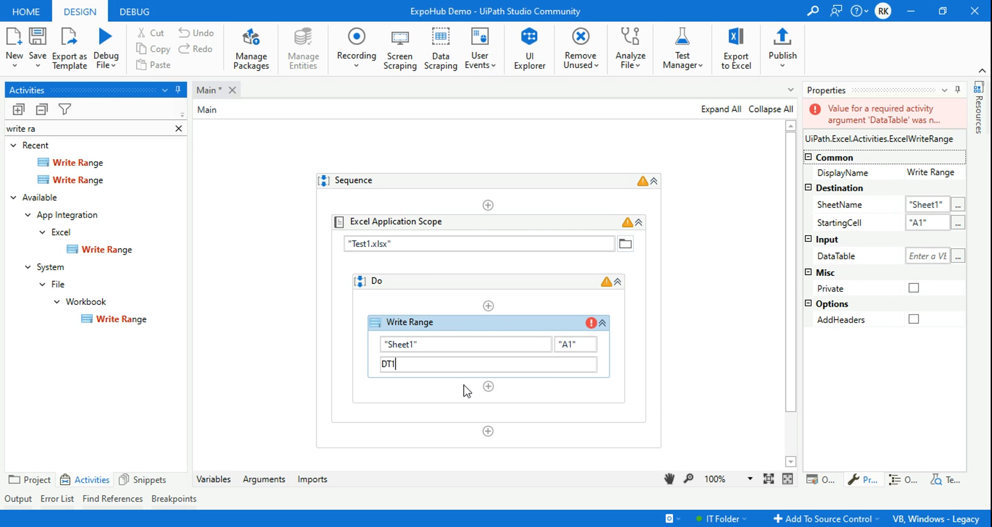
pyautogui.click(466, 391)
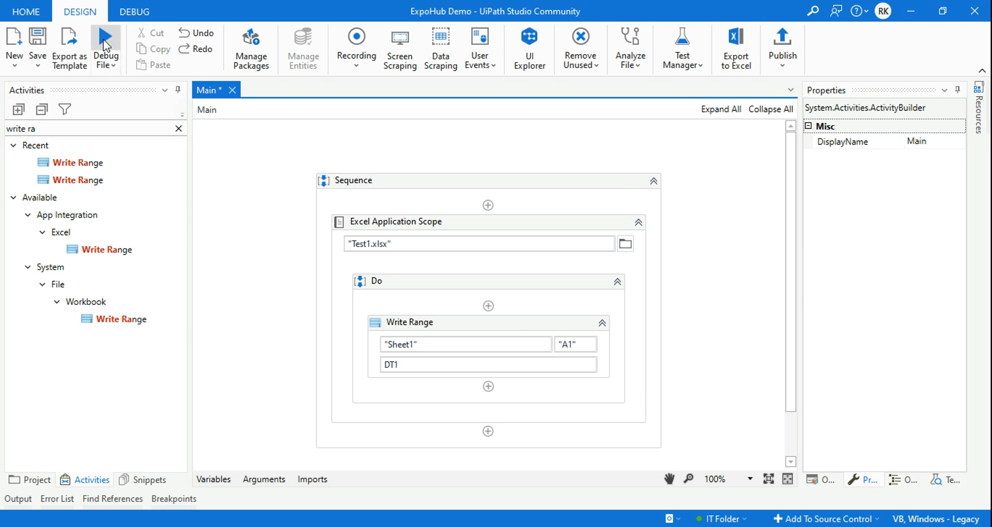
# Step: Debug the workflow, see Write Range fail with a null object reference, and stop the run
pyautogui.click(106, 48)
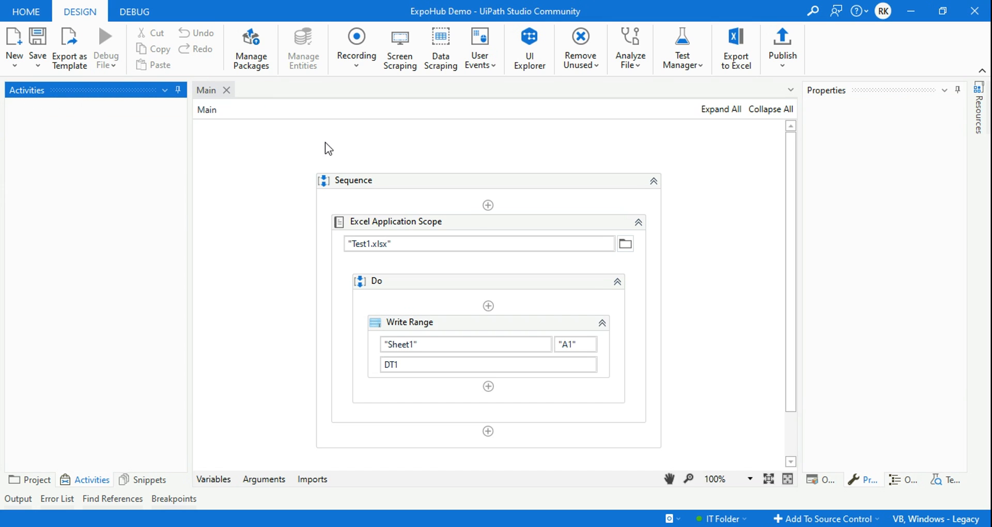
pyautogui.click(133, 11)
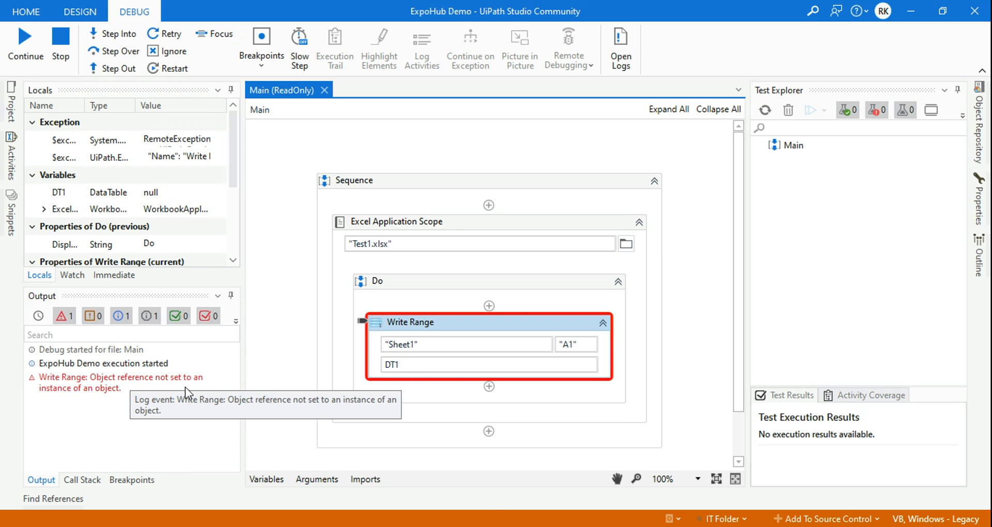
pyautogui.moveTo(87, 407)
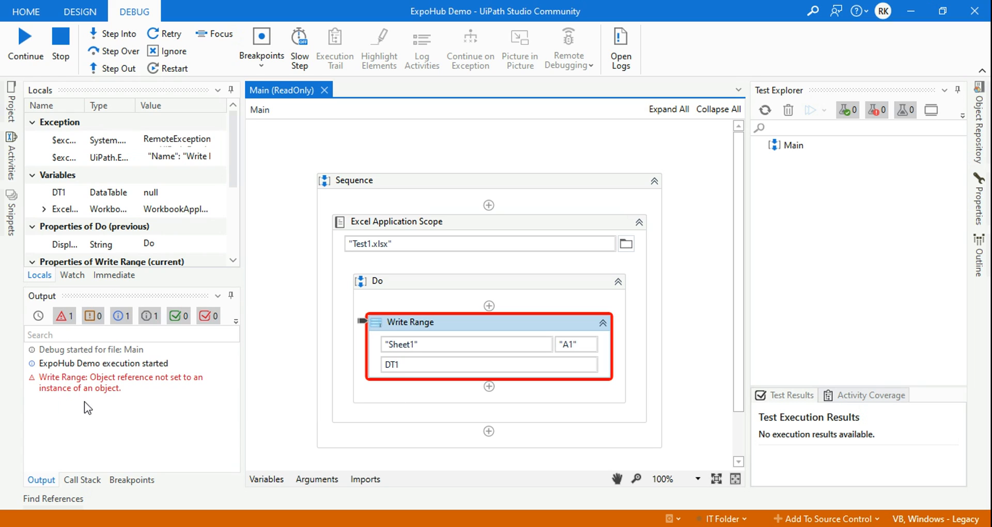
pyautogui.moveTo(103, 403)
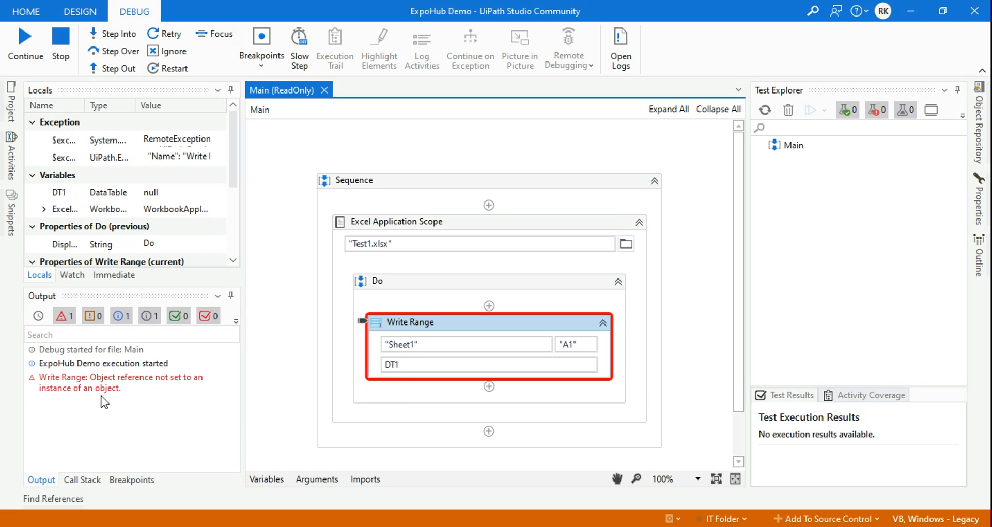
pyautogui.moveTo(61, 401)
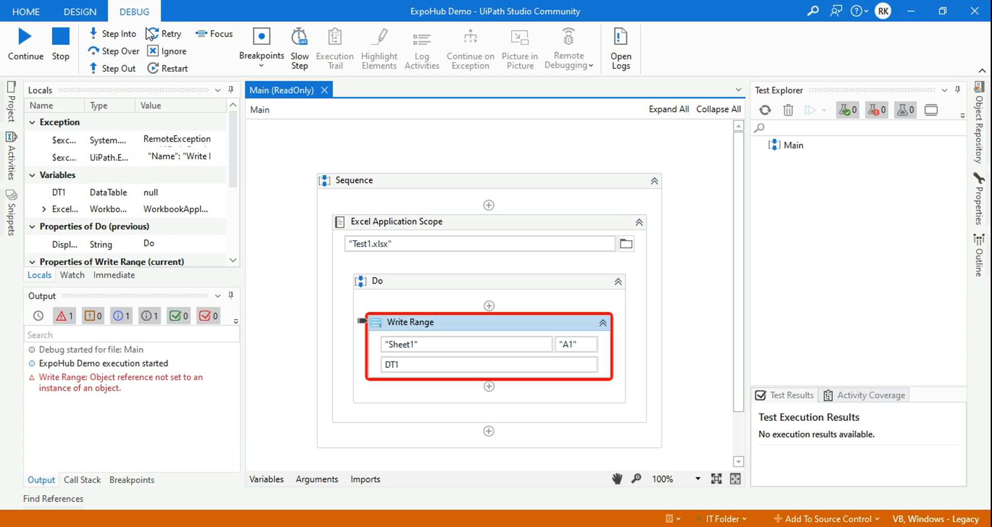
pyautogui.click(61, 38)
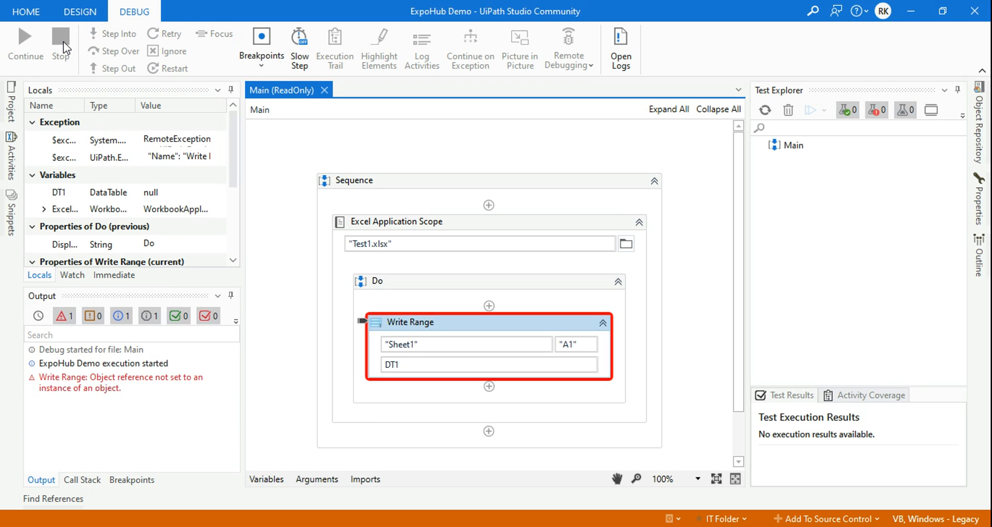
pyautogui.moveTo(267, 479)
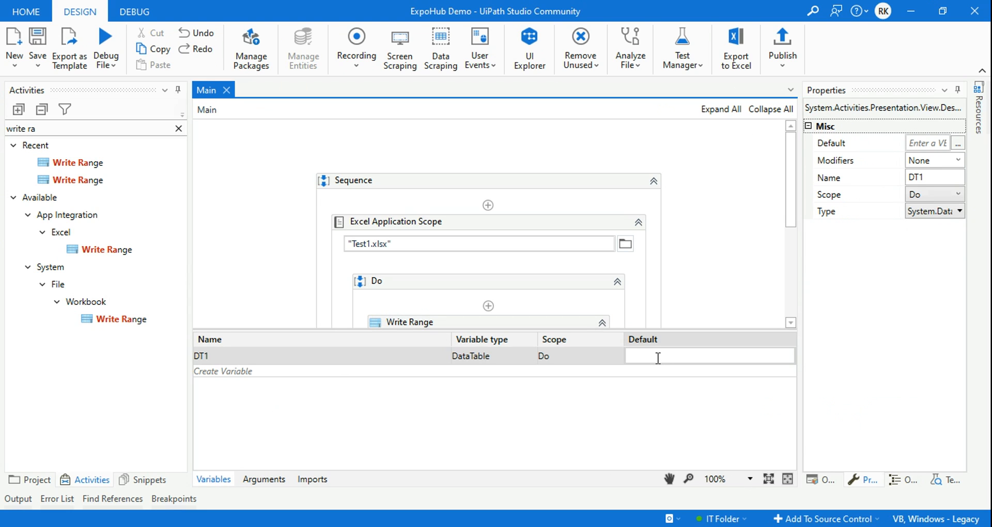
# Step: Give DT1 the default value new DataTable in the Variables panel
pyautogui.write('new')
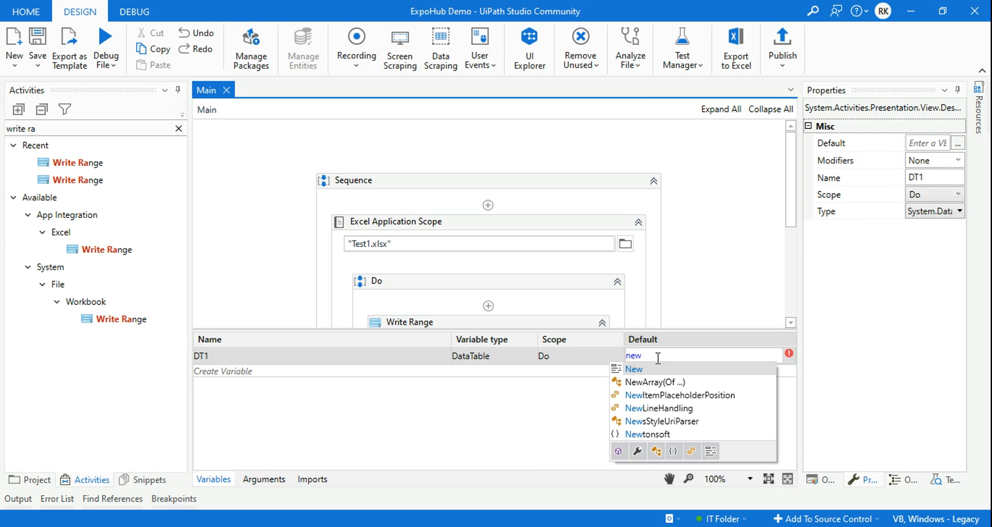
pyautogui.write('data')
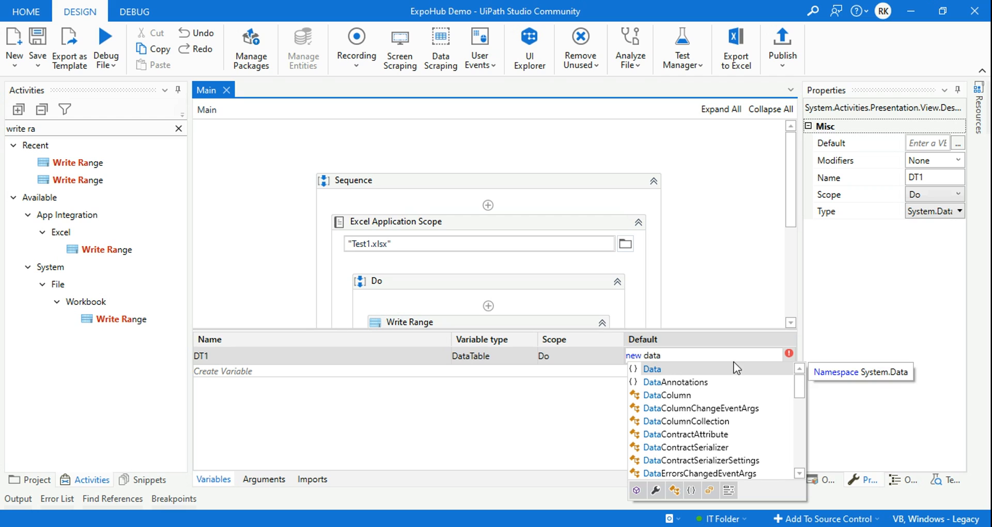
pyautogui.click(652, 369)
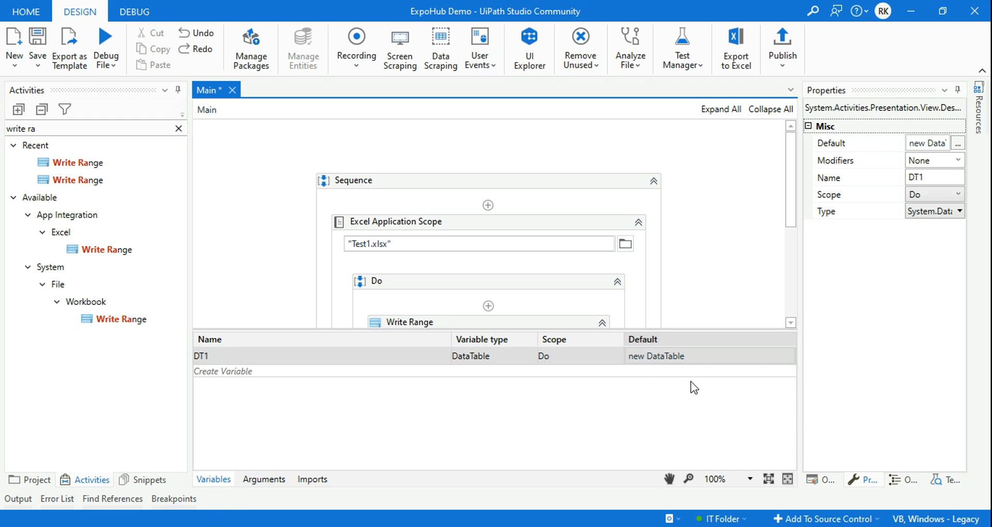
pyautogui.click(411, 323)
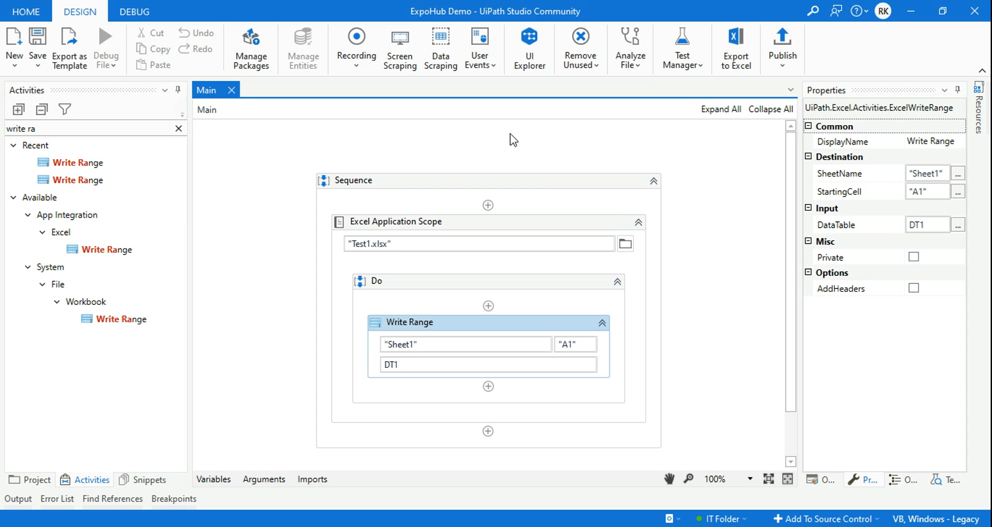
# Step: Run Main without errors and show Test1.xlsx among the project files
pyautogui.click(134, 11)
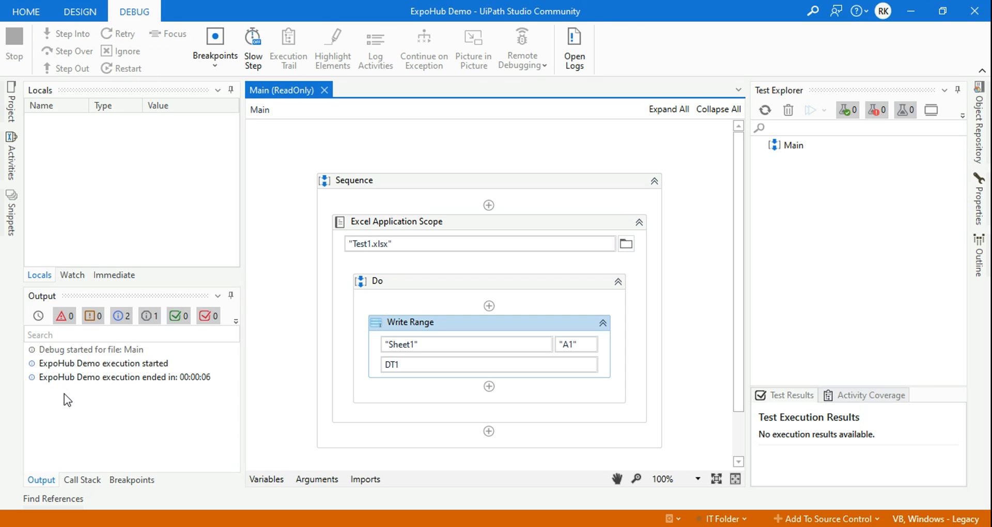
pyautogui.click(79, 12)
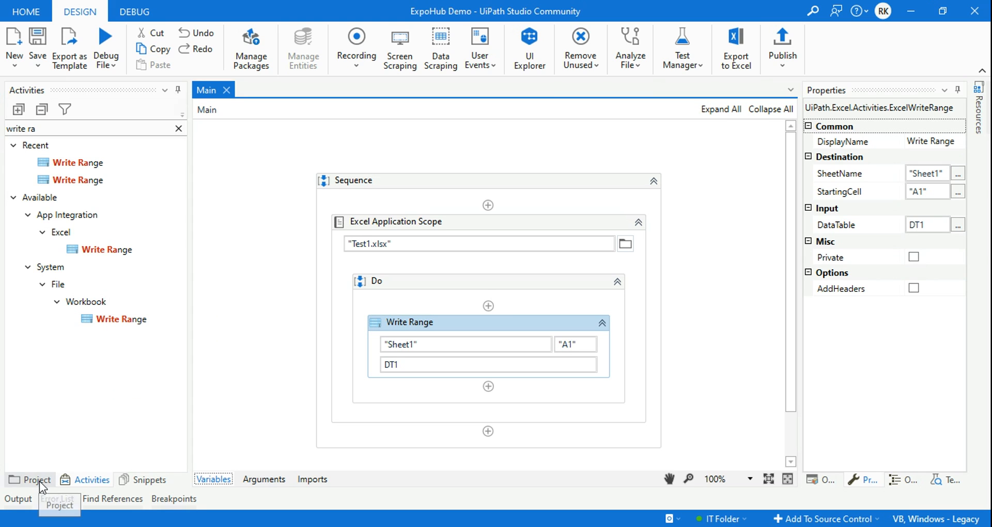
pyautogui.click(37, 479)
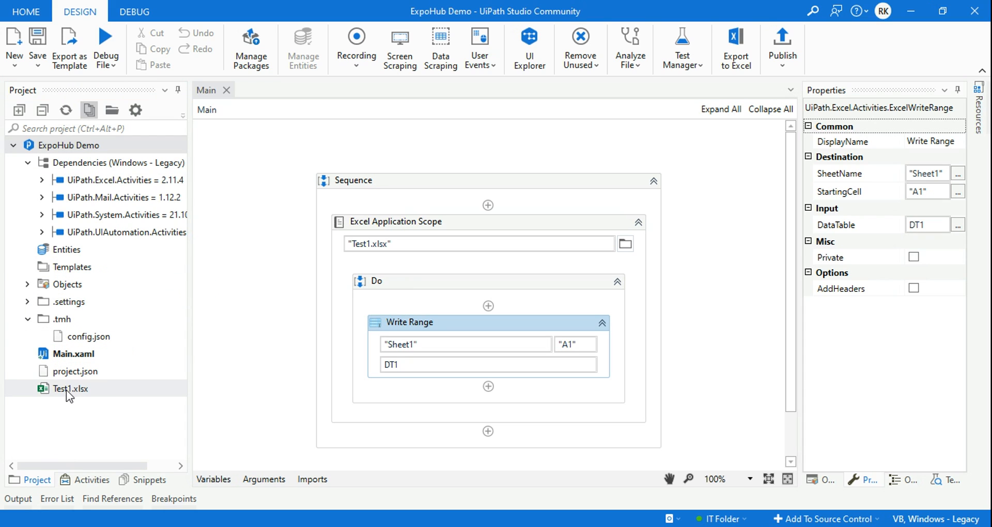
pyautogui.moveTo(134, 399)
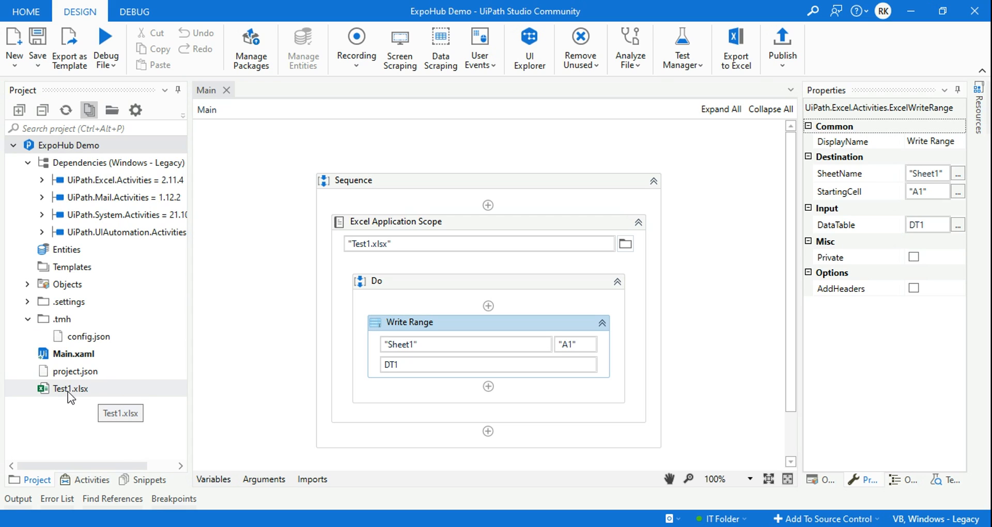
pyautogui.moveTo(279, 367)
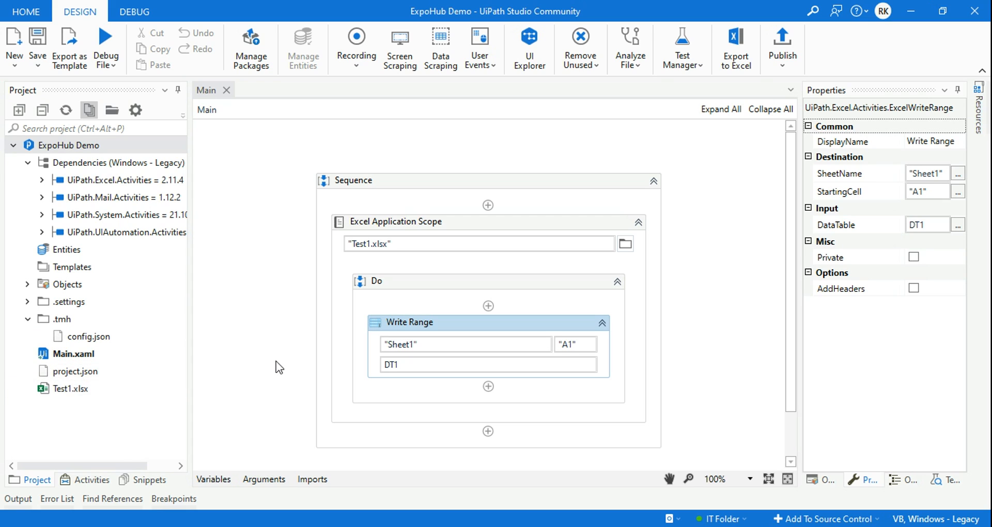
pyautogui.moveTo(400, 324)
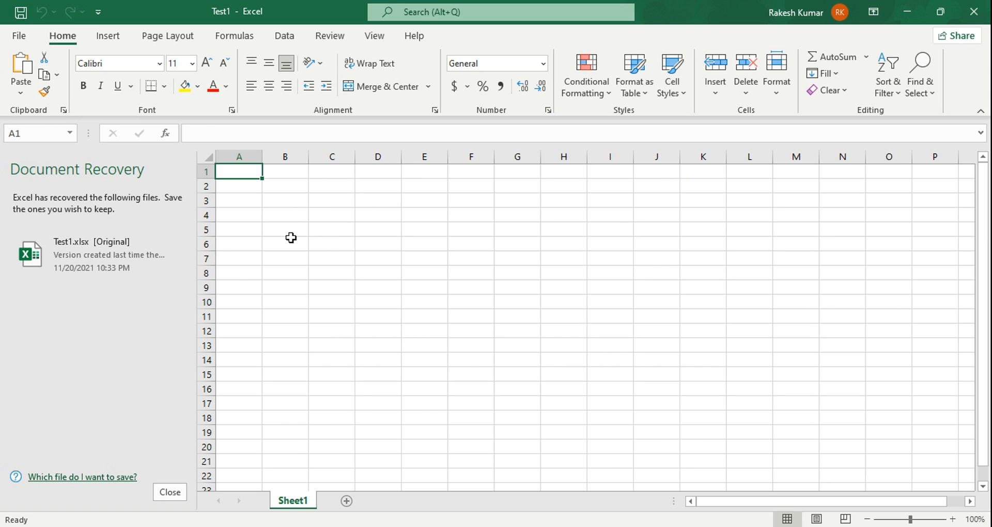
# Step: Dismiss the Document Recovery pane to view Test1.xlsx's empty Sheet1
pyautogui.click(170, 492)
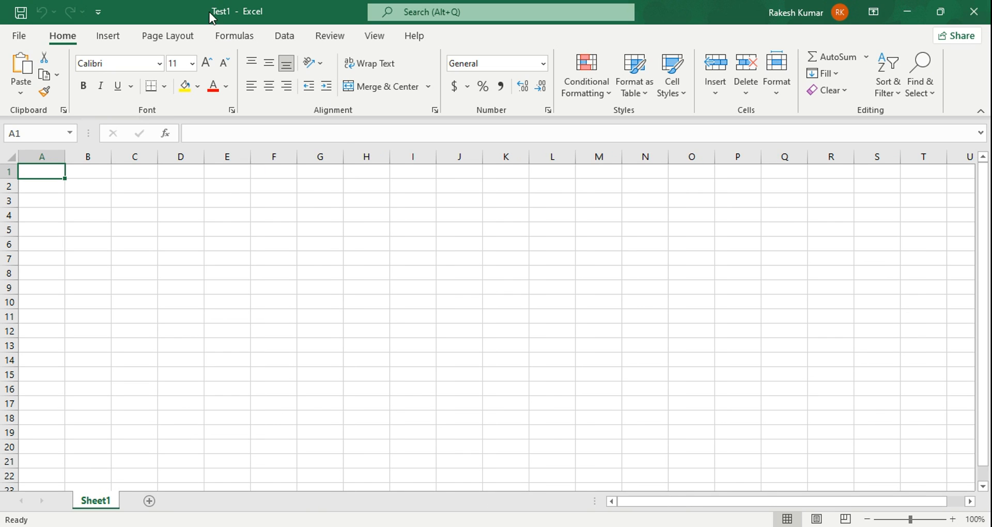
pyautogui.moveTo(281, 474)
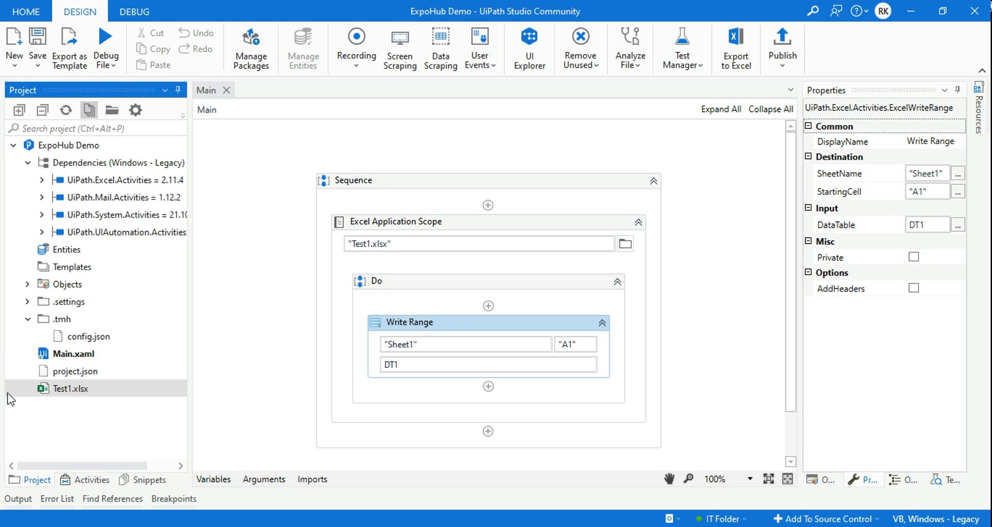
# Step: Replace the Excel scope with a workbook Write Range targeting "Test2.xlsx"
pyautogui.click(396, 221)
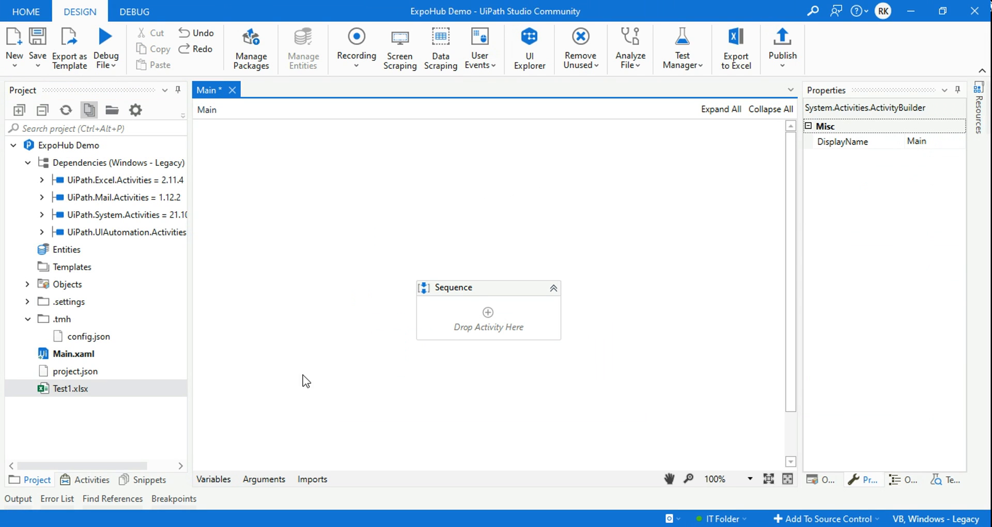
pyautogui.click(91, 480)
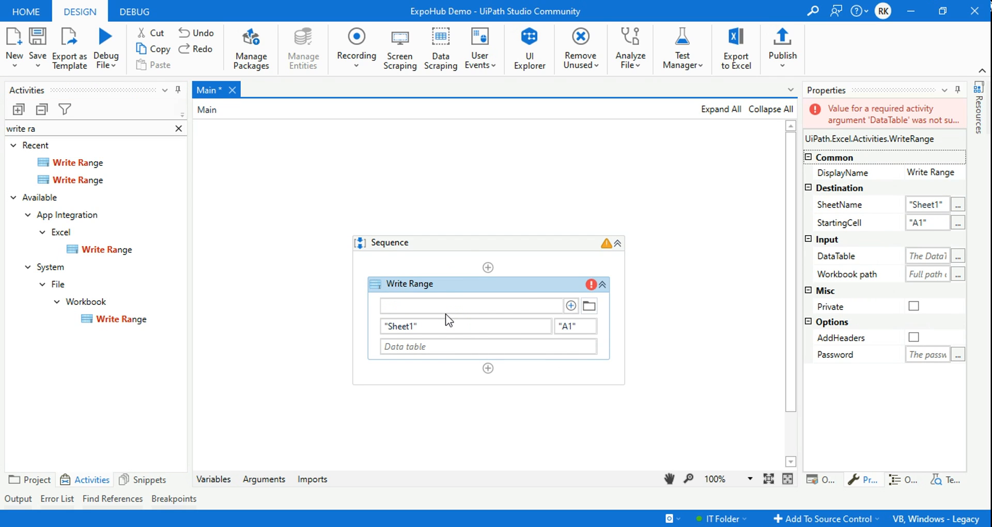
pyautogui.write('"Test"')
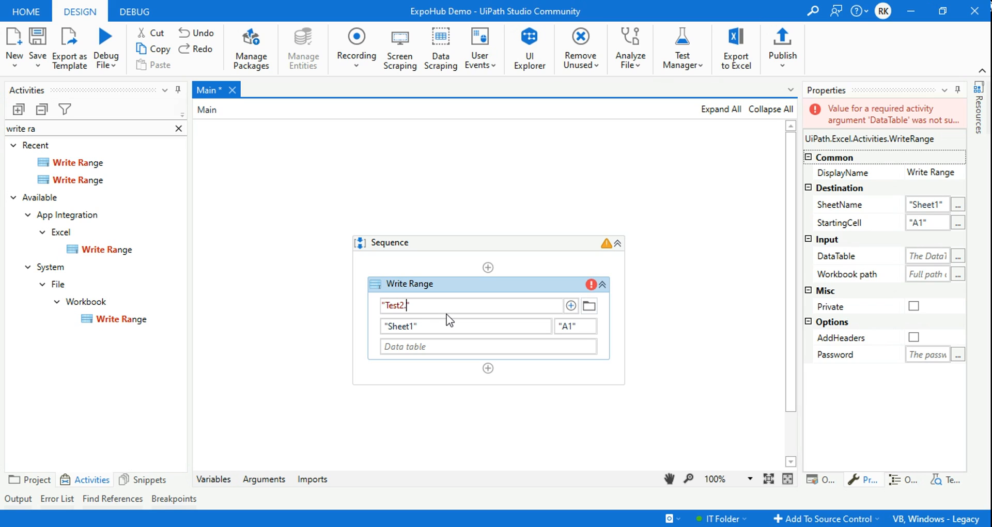
pyautogui.write('xlsx')
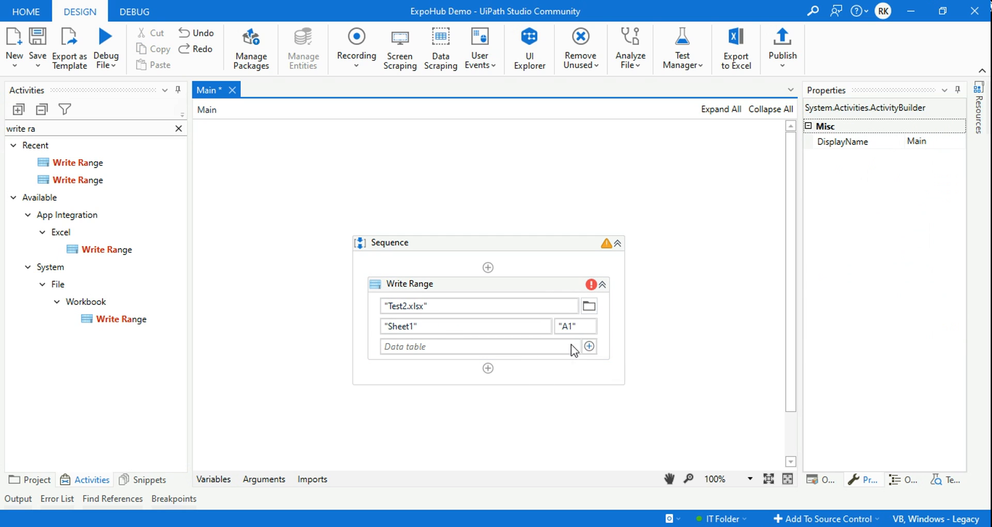
# Step: Create variable DT2 as the Write Range's data table
pyautogui.click(410, 283)
pyautogui.write('D')
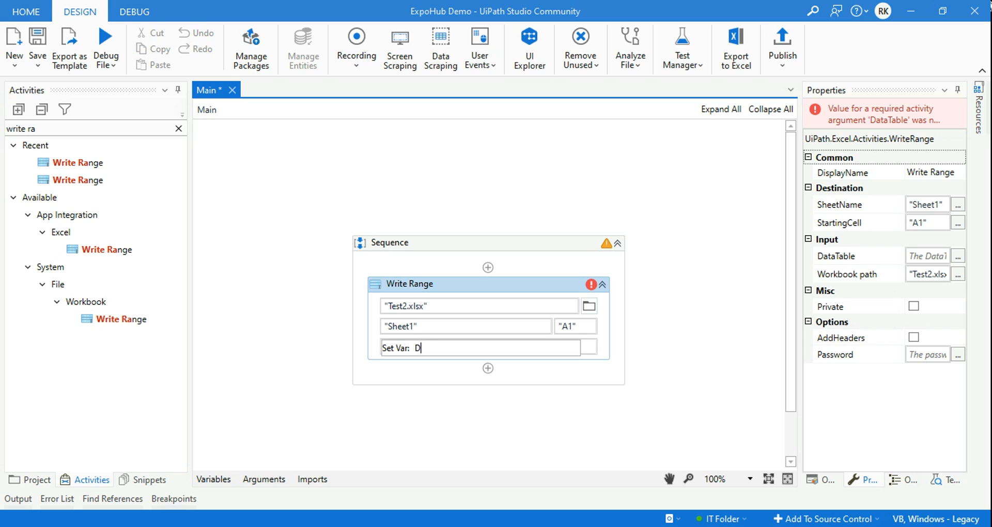
pyautogui.write('T2')
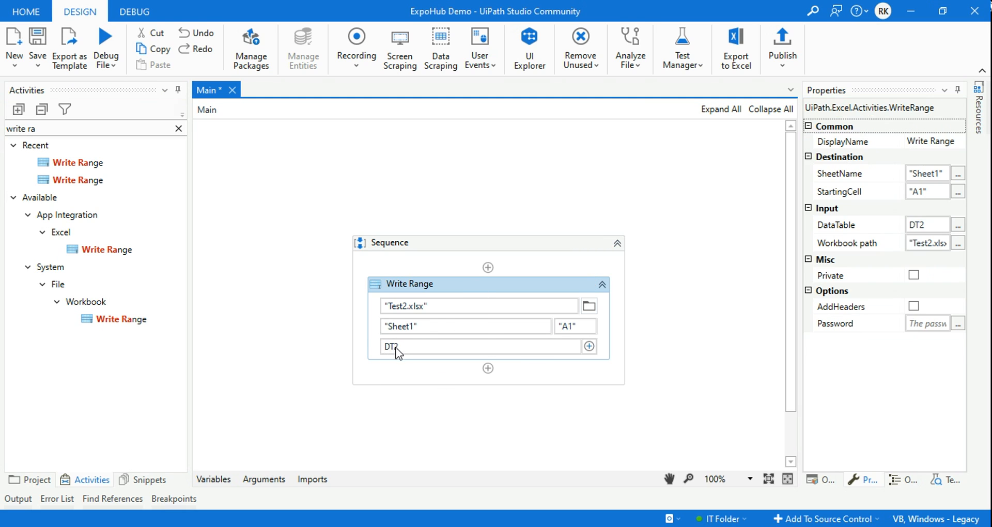
pyautogui.click(213, 479)
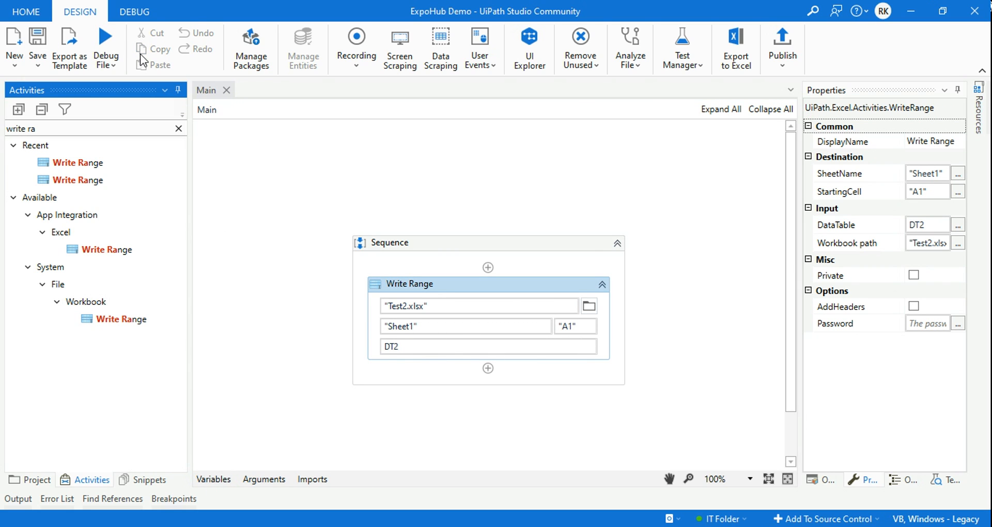
pyautogui.moveTo(105, 39)
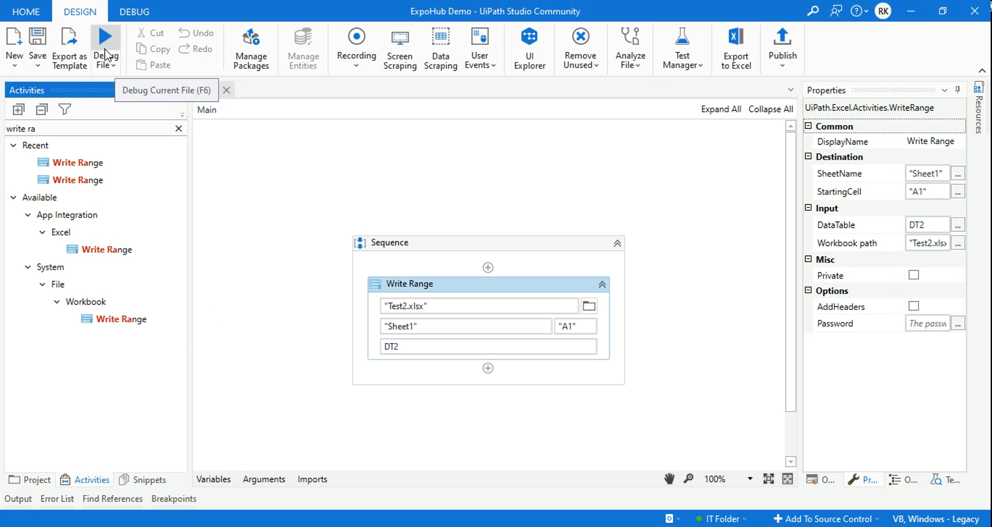
# Step: Run the Test2 workflow, refresh the project files, and open the new Test2.xlsx
pyautogui.click(37, 479)
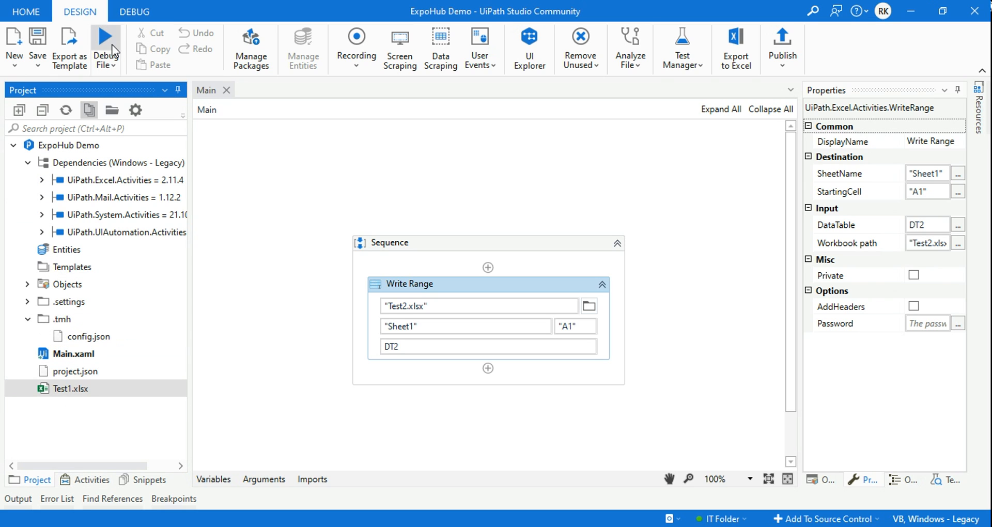
pyautogui.write('wr')
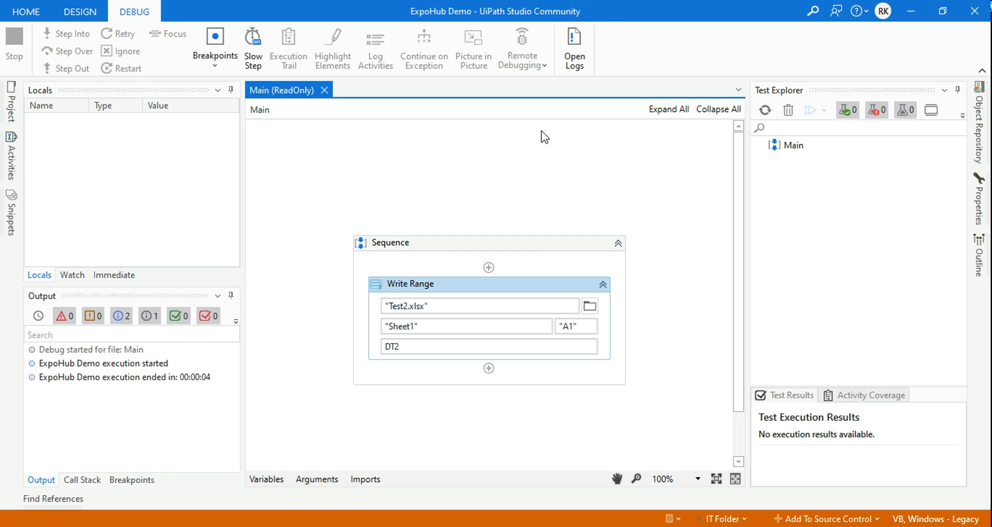
pyautogui.click(80, 11)
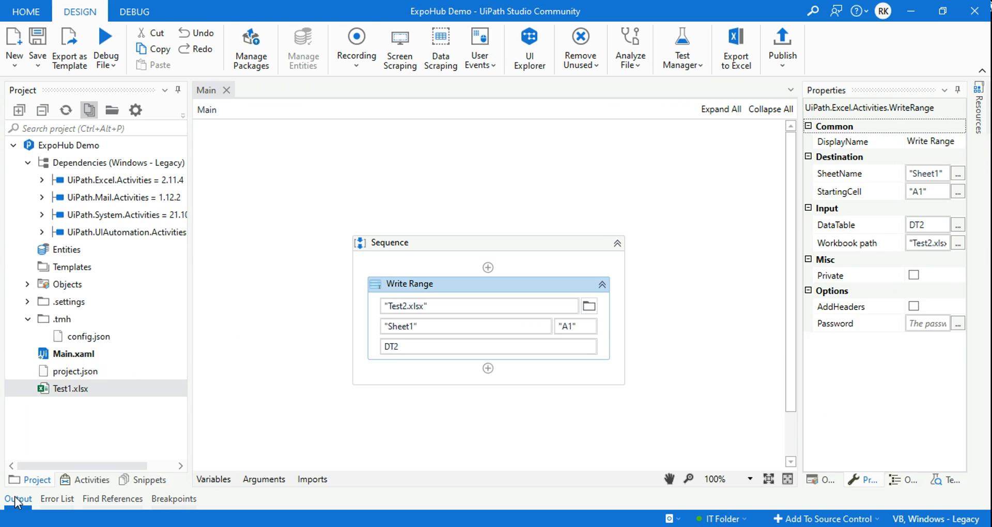
pyautogui.click(17, 498)
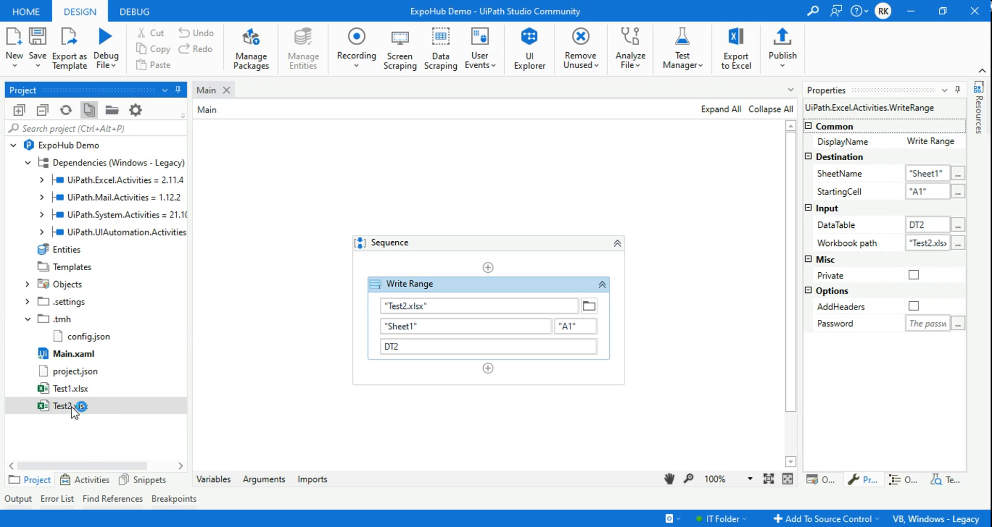
pyautogui.doubleClick(62, 406)
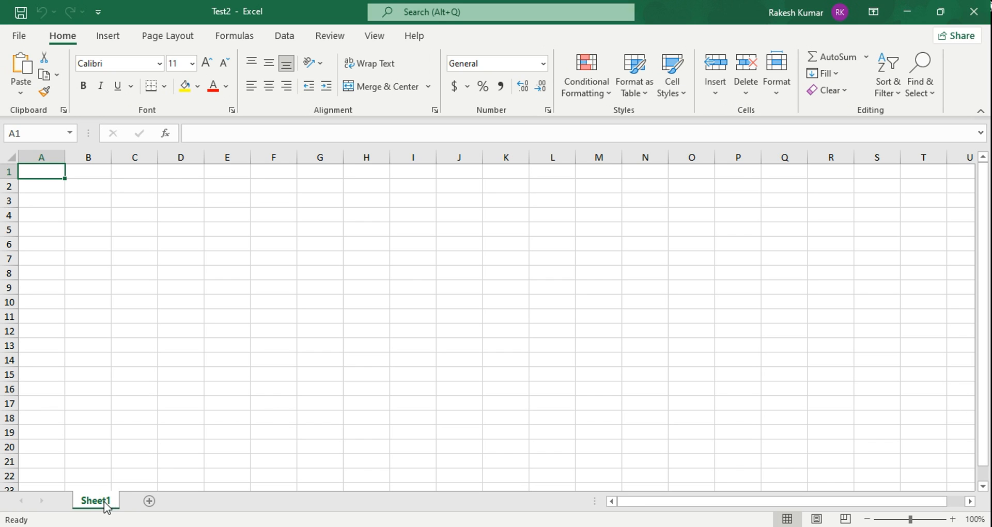
pyautogui.moveTo(888, 6)
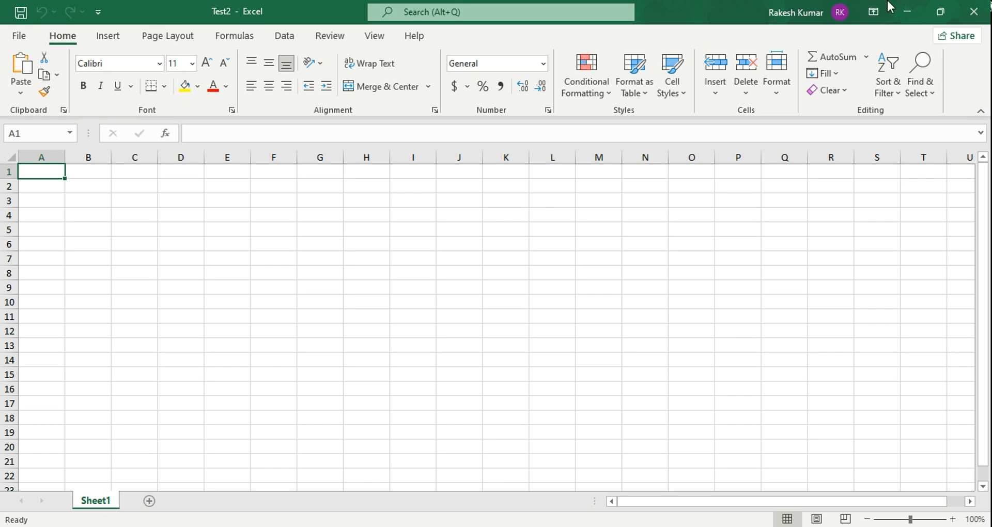